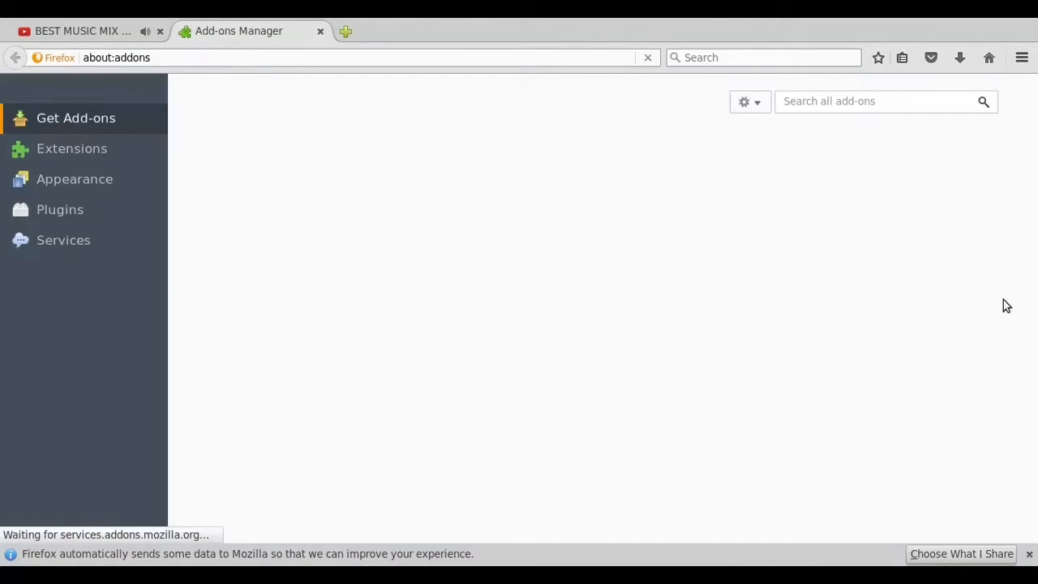
text(auto)
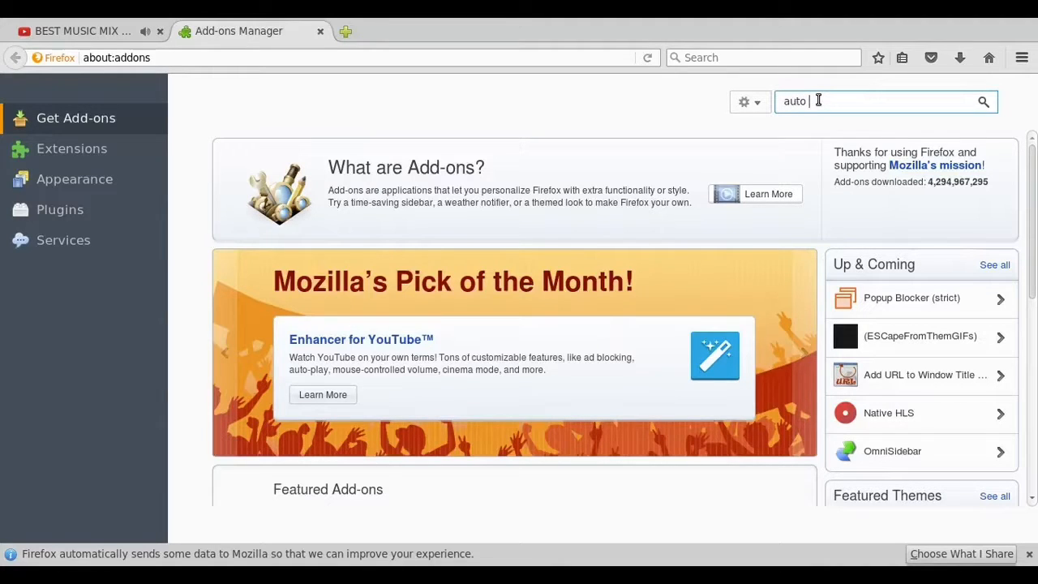
text(proxy)
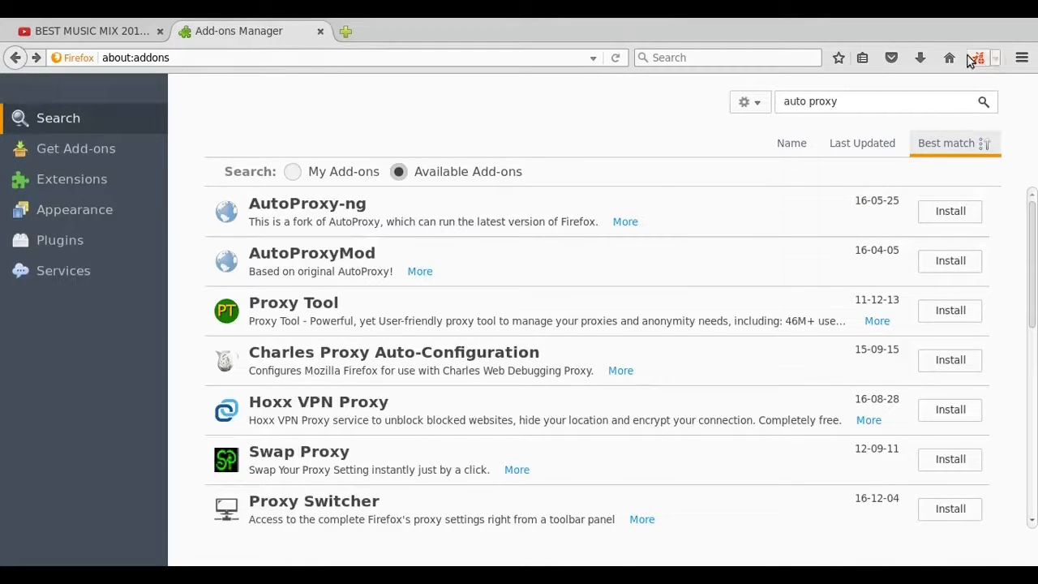